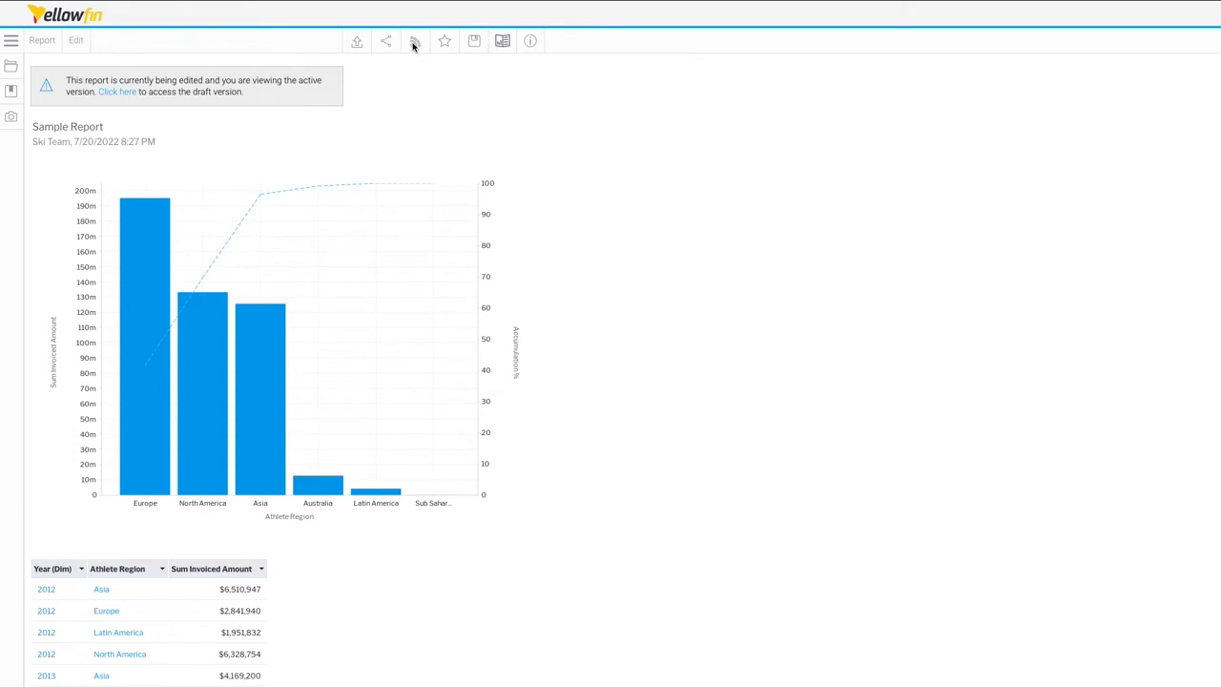
Show Sample Report's empty broadcast schedule list and the Create New schedule types
{"action": "left_click", "coordinate": [414, 42]}
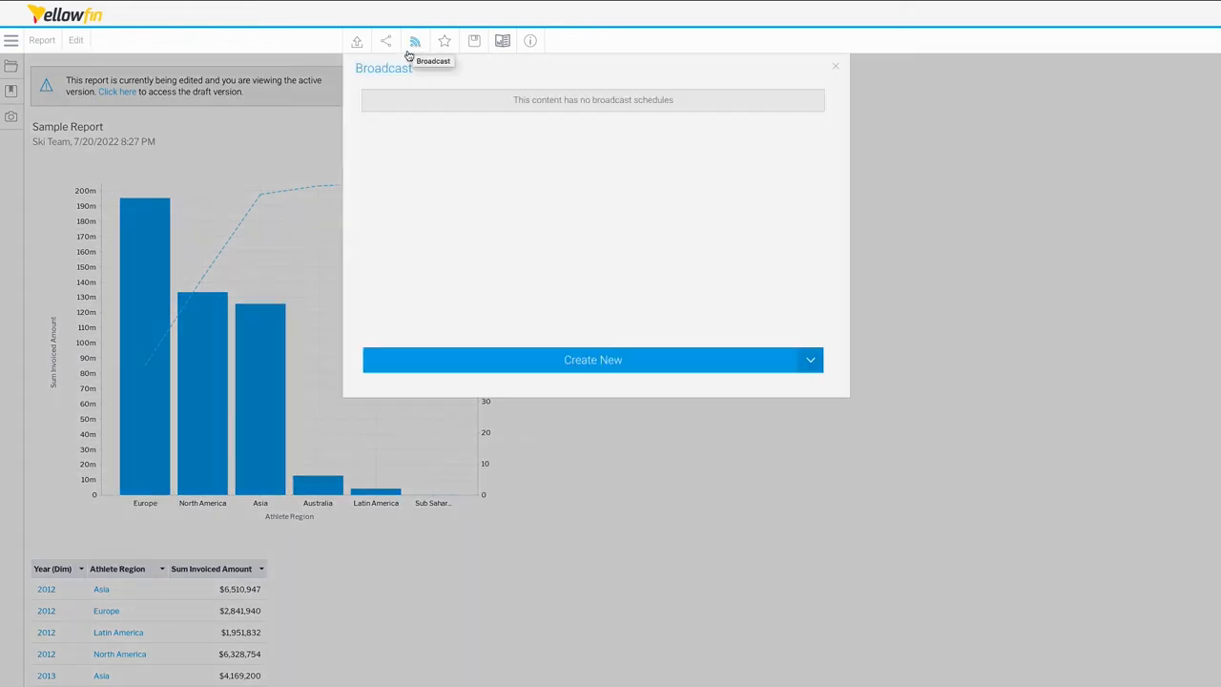
{"action": "mouse_move", "coordinate": [217, 381]}
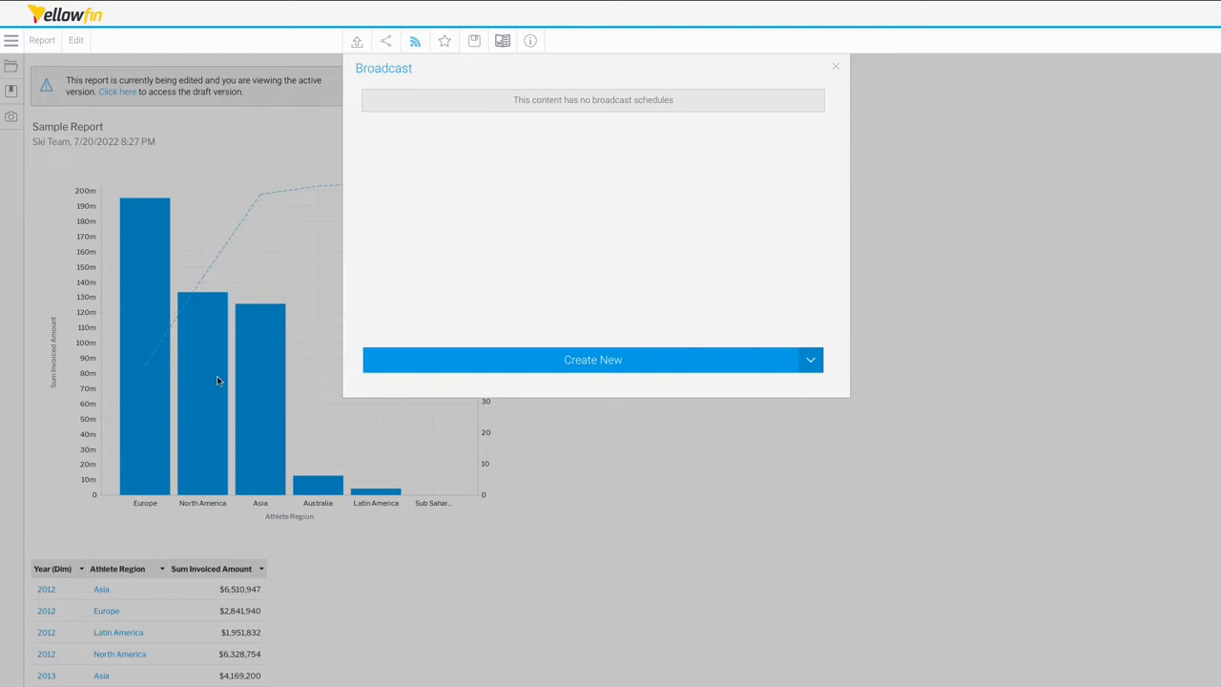
{"action": "mouse_move", "coordinate": [200, 328]}
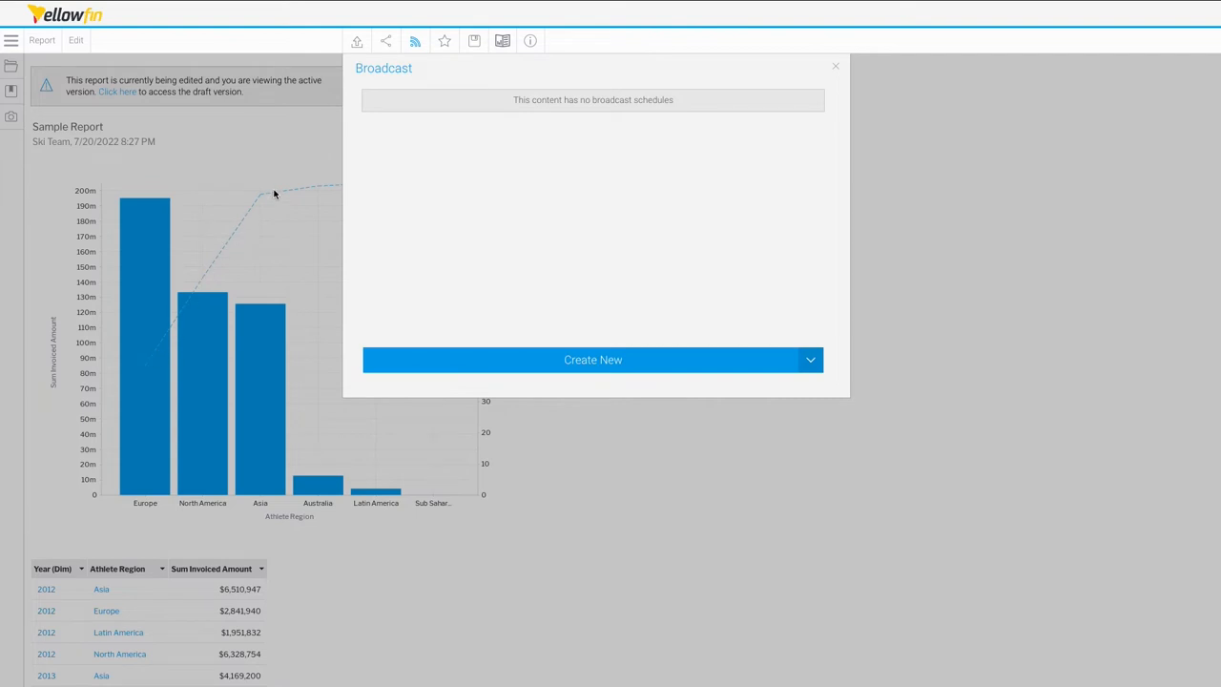
{"action": "mouse_move", "coordinate": [531, 305]}
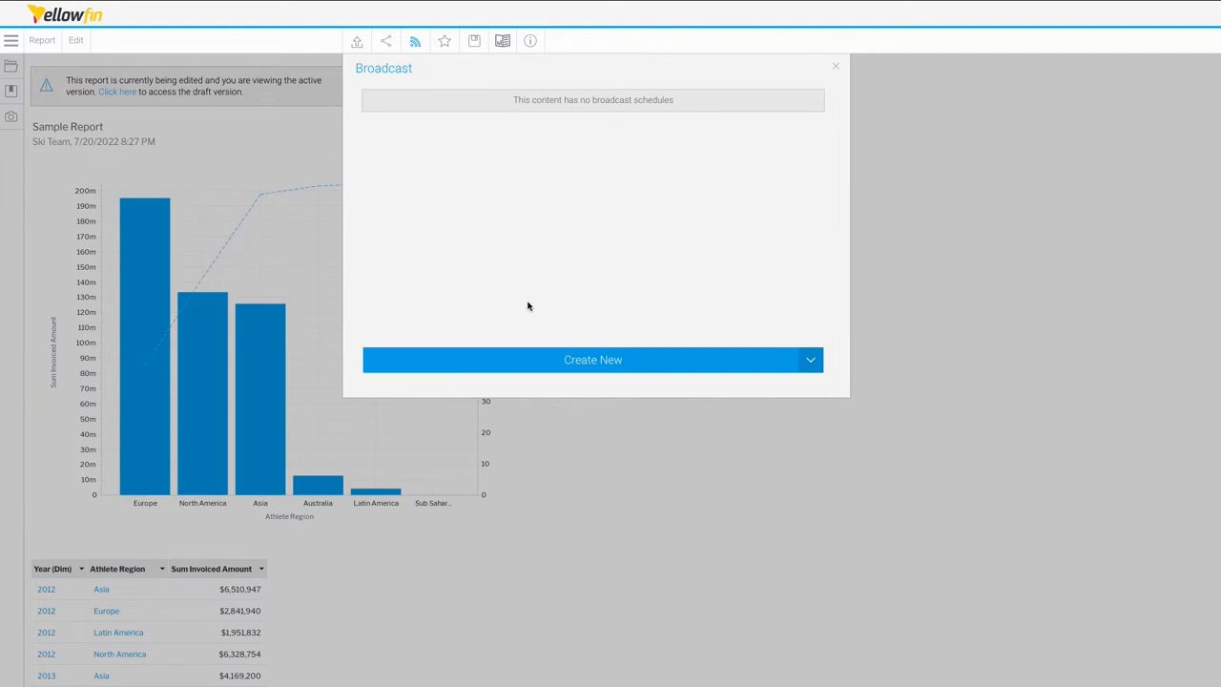
{"action": "left_click", "coordinate": [809, 359]}
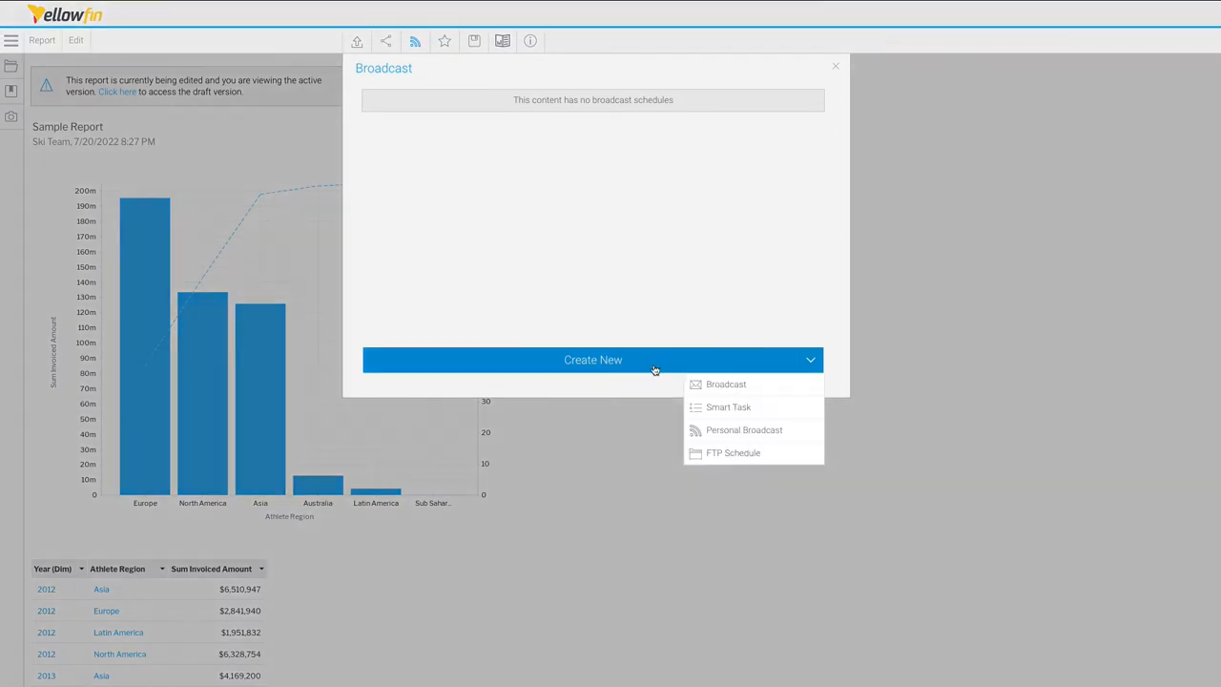
{"action": "mouse_move", "coordinate": [724, 432]}
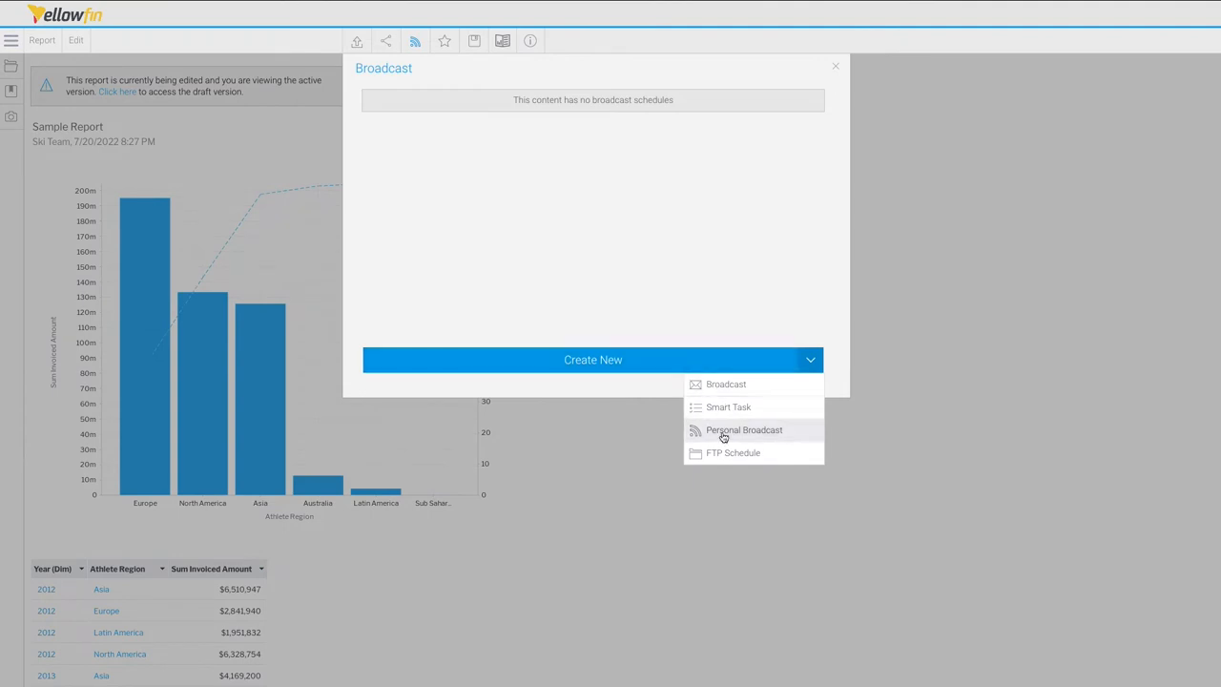
{"action": "mouse_move", "coordinate": [732, 452]}
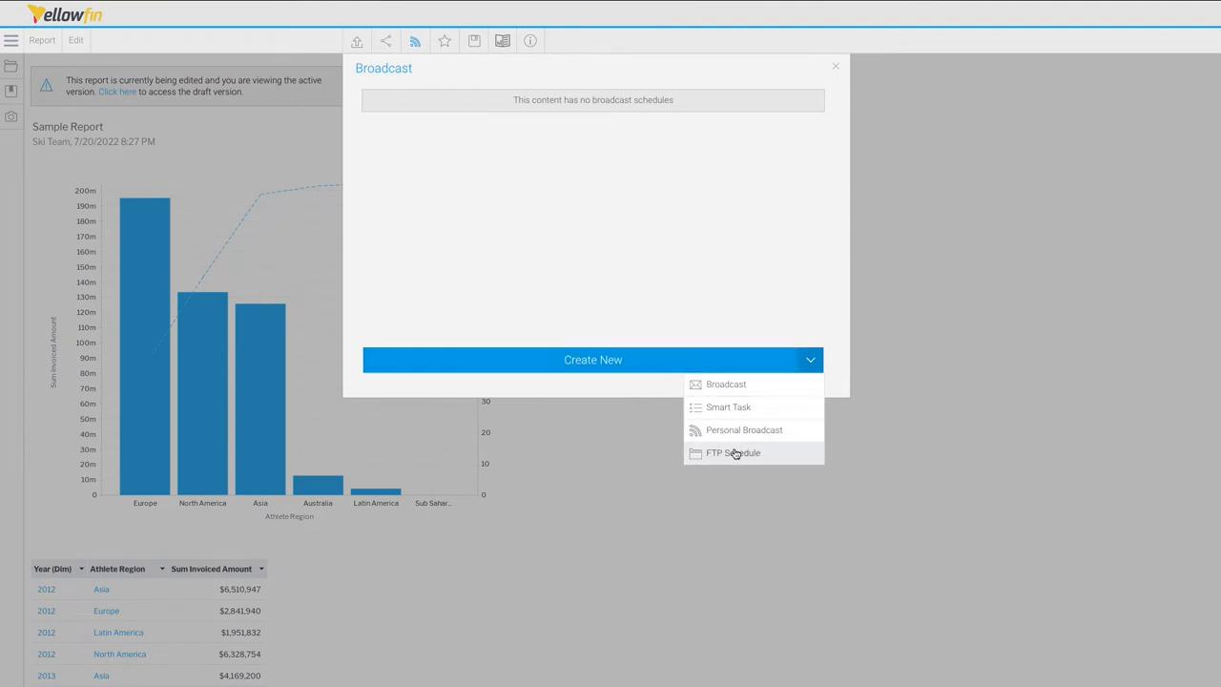
{"action": "mouse_move", "coordinate": [729, 407]}
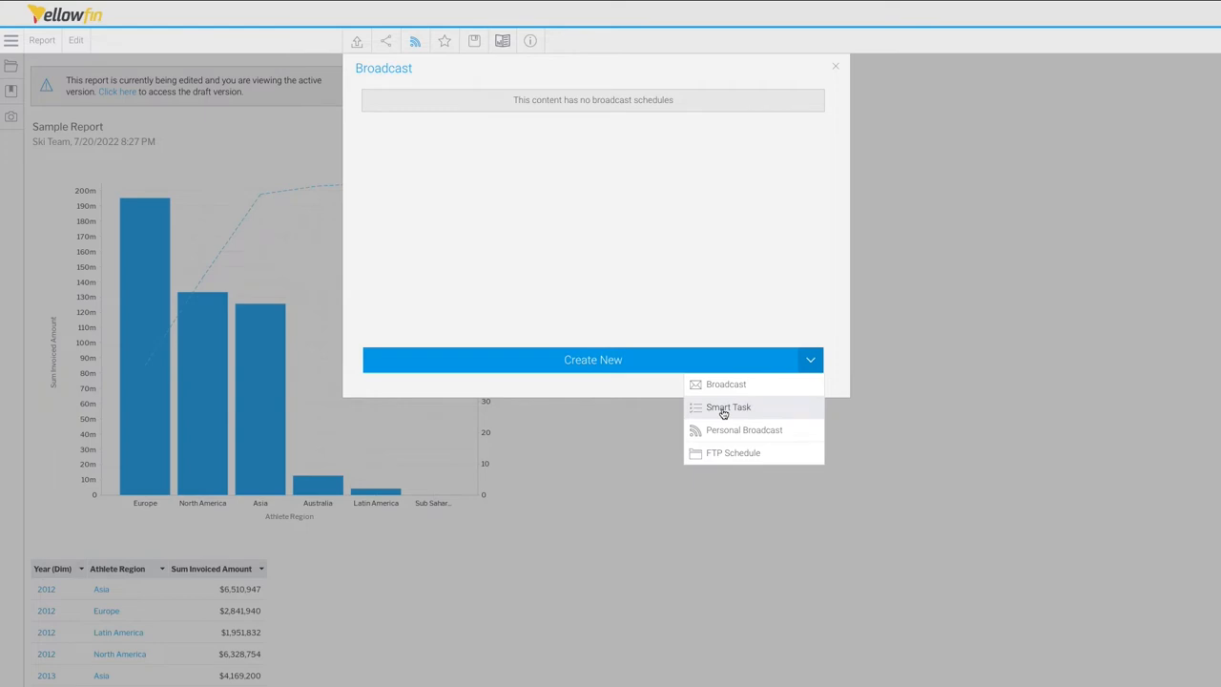
{"action": "mouse_move", "coordinate": [725, 384]}
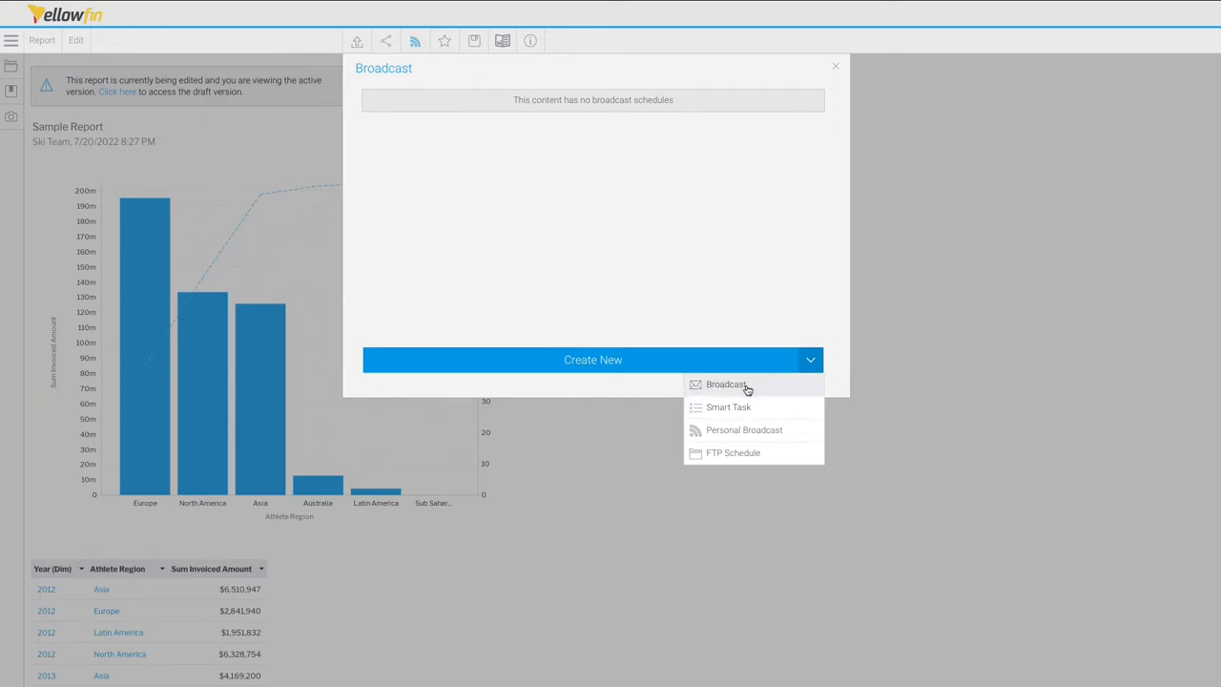
{"action": "mouse_move", "coordinate": [729, 407]}
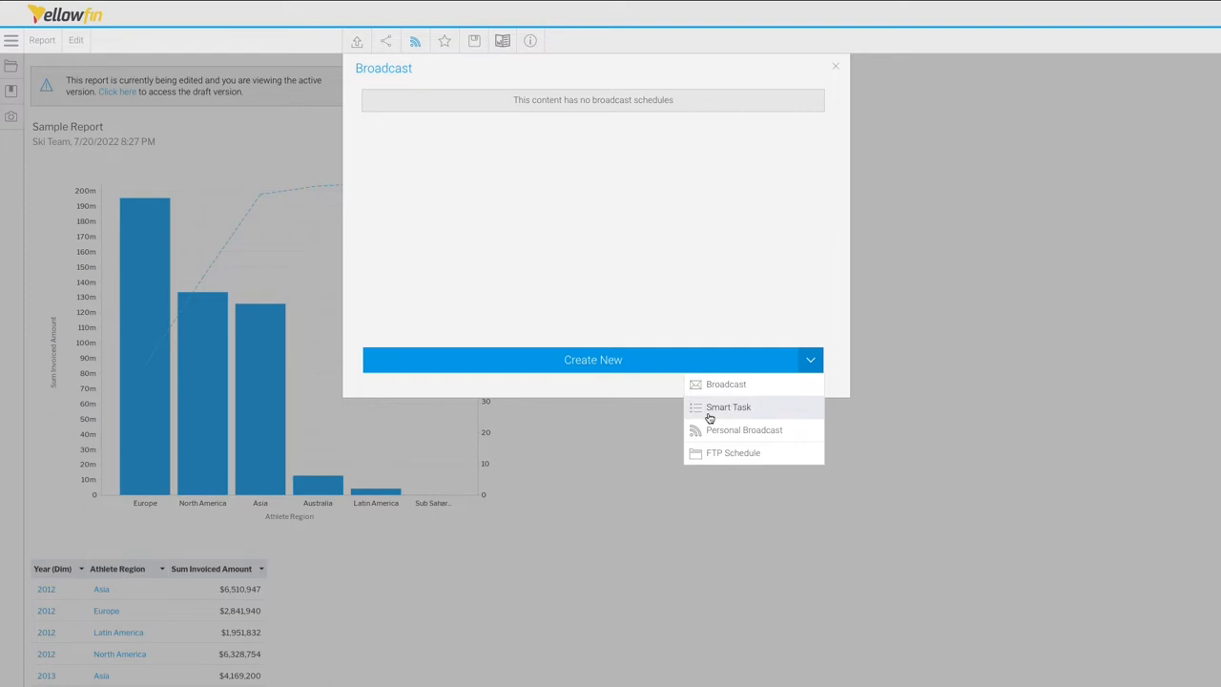
Browse the main menu, then start a new email Broadcast for Sample Report
{"action": "left_click", "coordinate": [836, 65]}
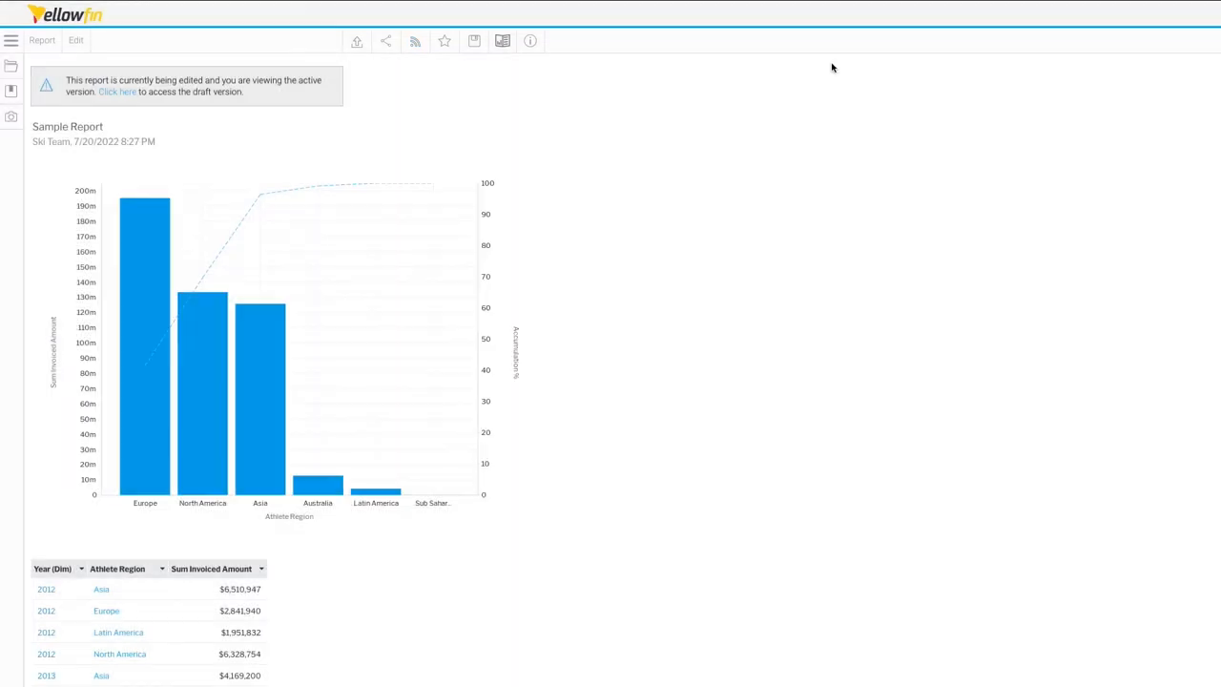
{"action": "left_click", "coordinate": [12, 40]}
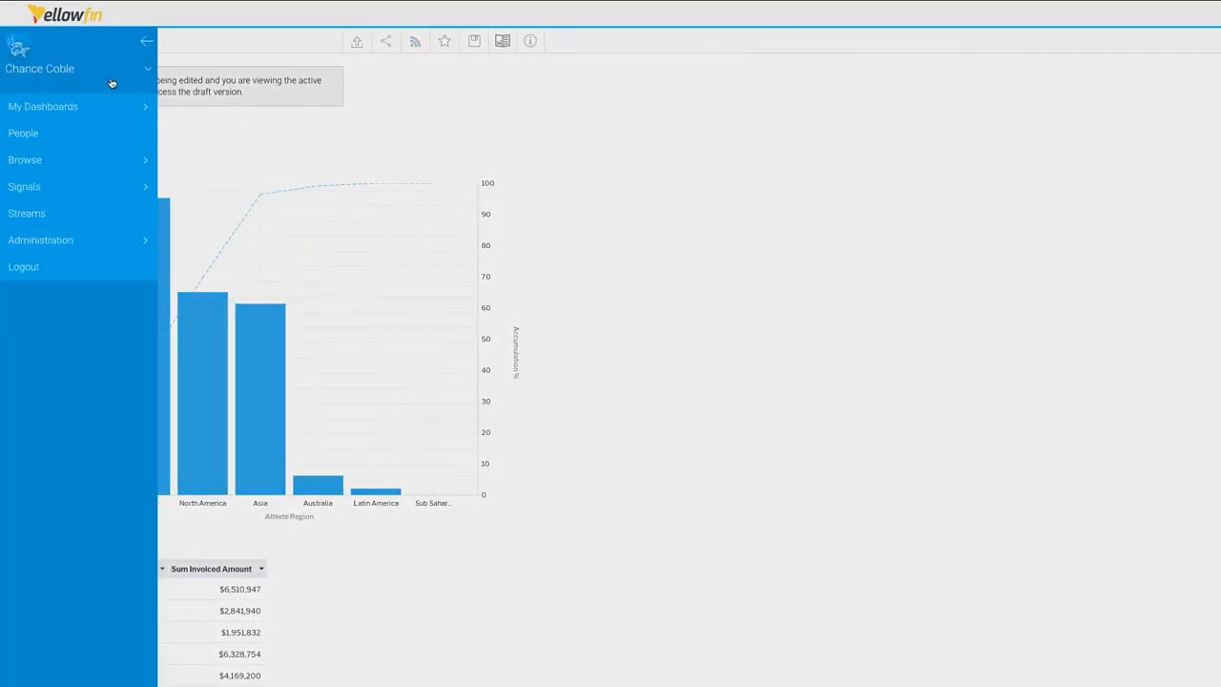
{"action": "left_click", "coordinate": [76, 69]}
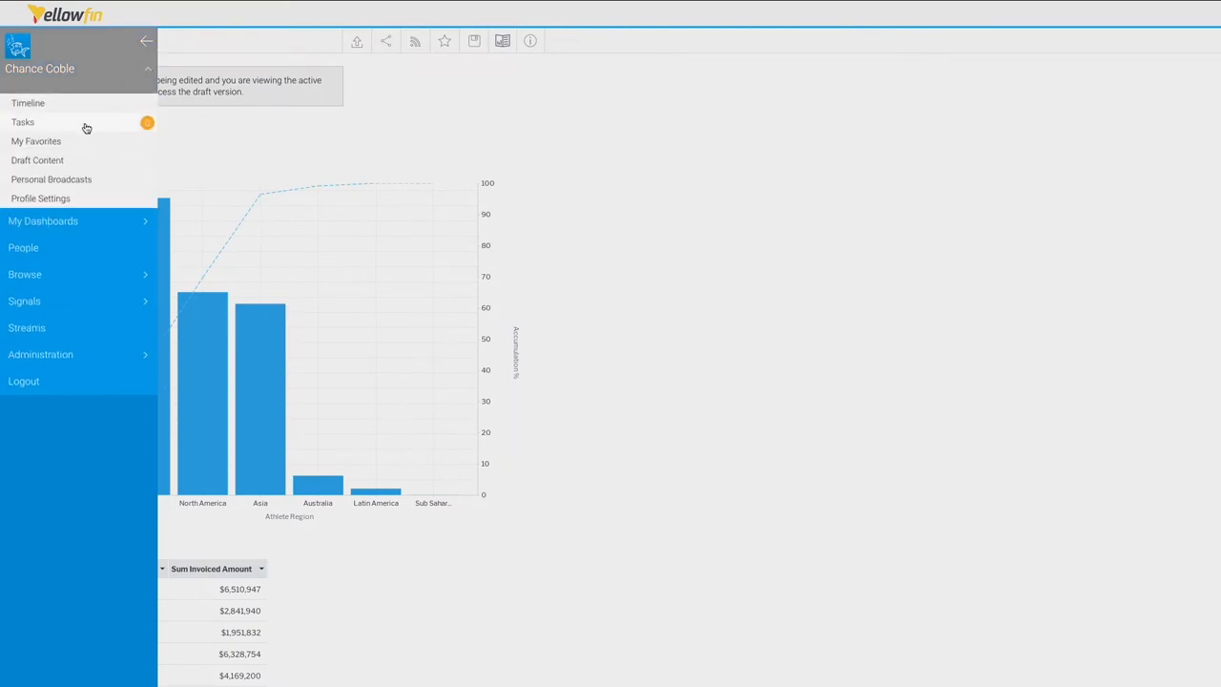
{"action": "left_click", "coordinate": [414, 42]}
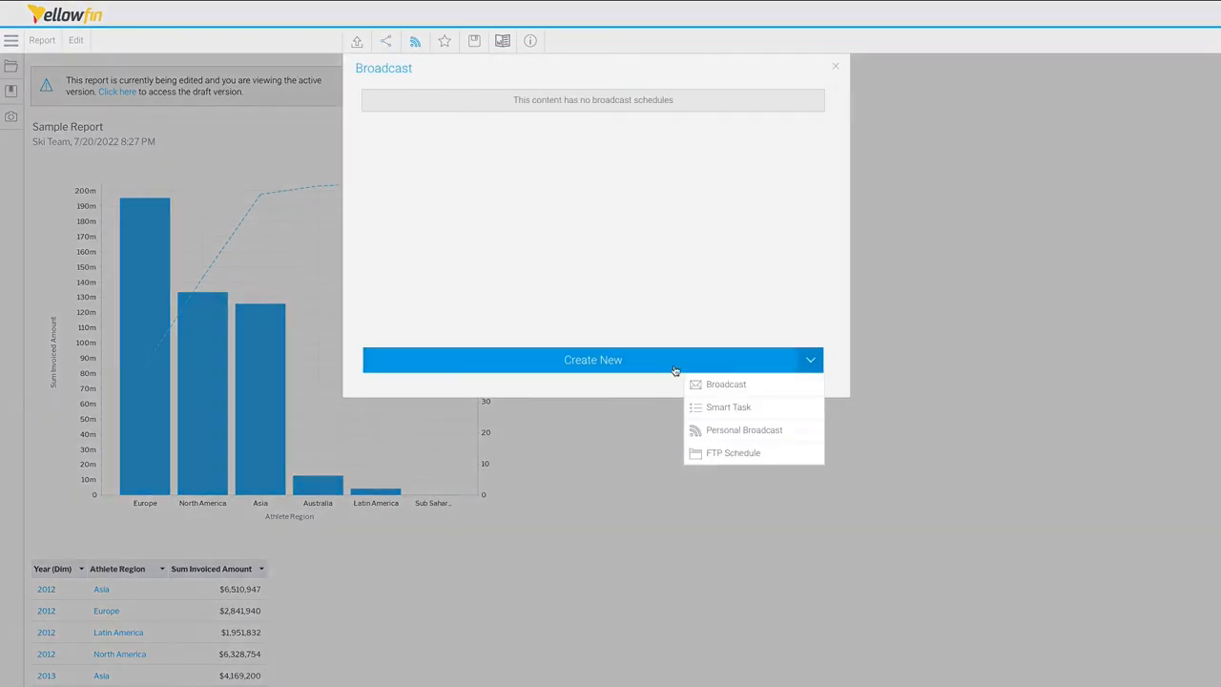
{"action": "left_click", "coordinate": [725, 383]}
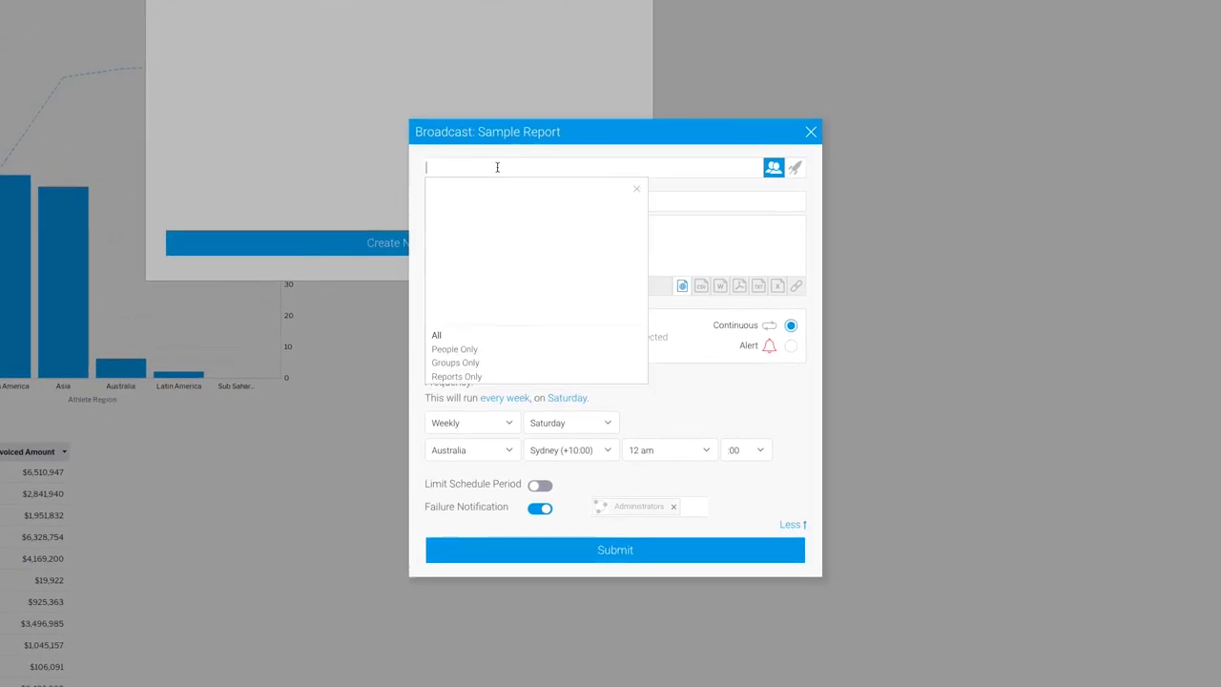
{"action": "type", "text": "chance"}
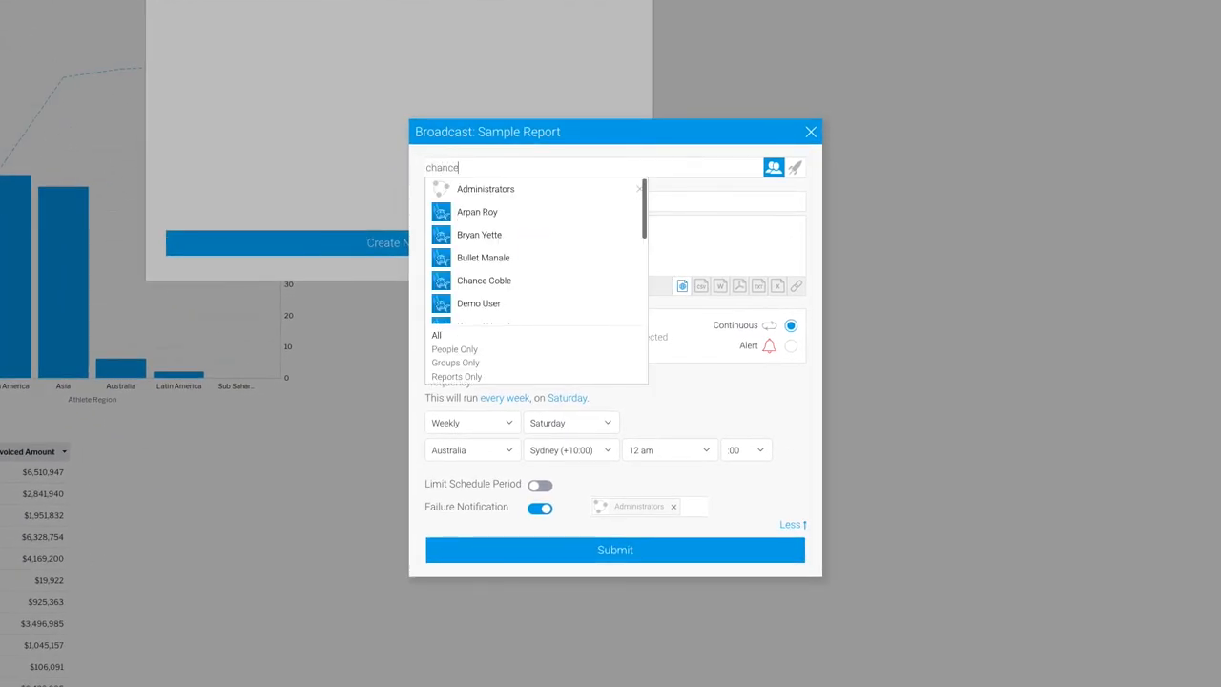
{"action": "left_click", "coordinate": [485, 279]}
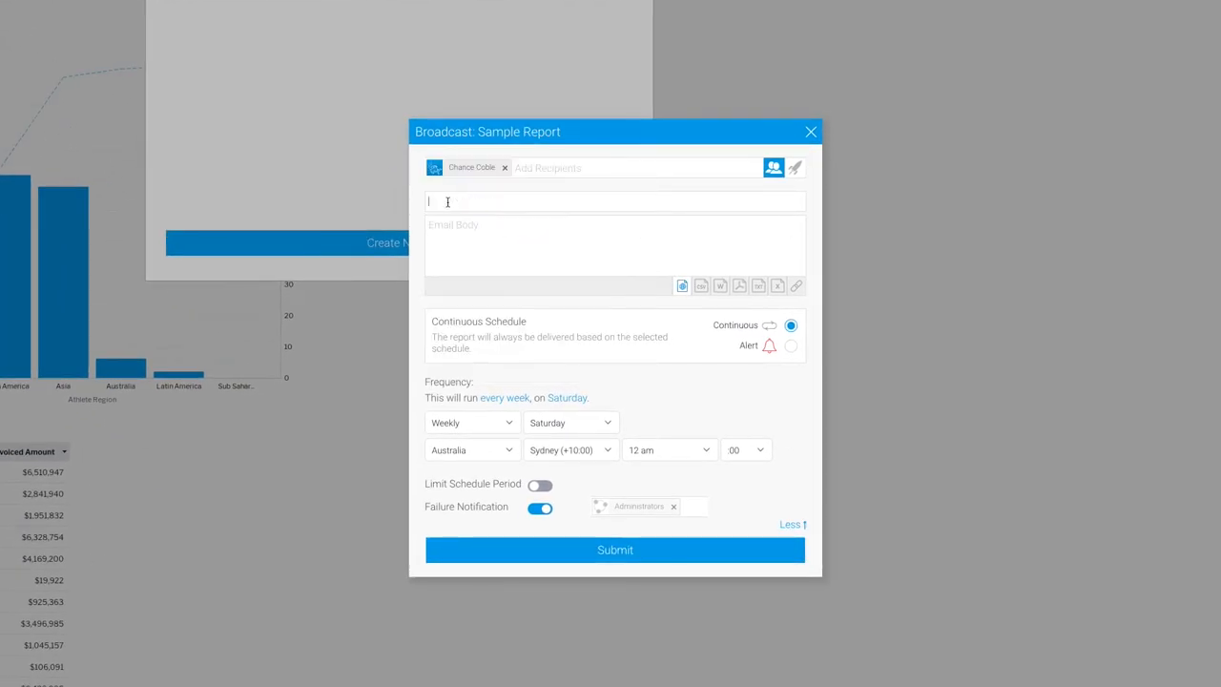
{"action": "type", "text": "Example"}
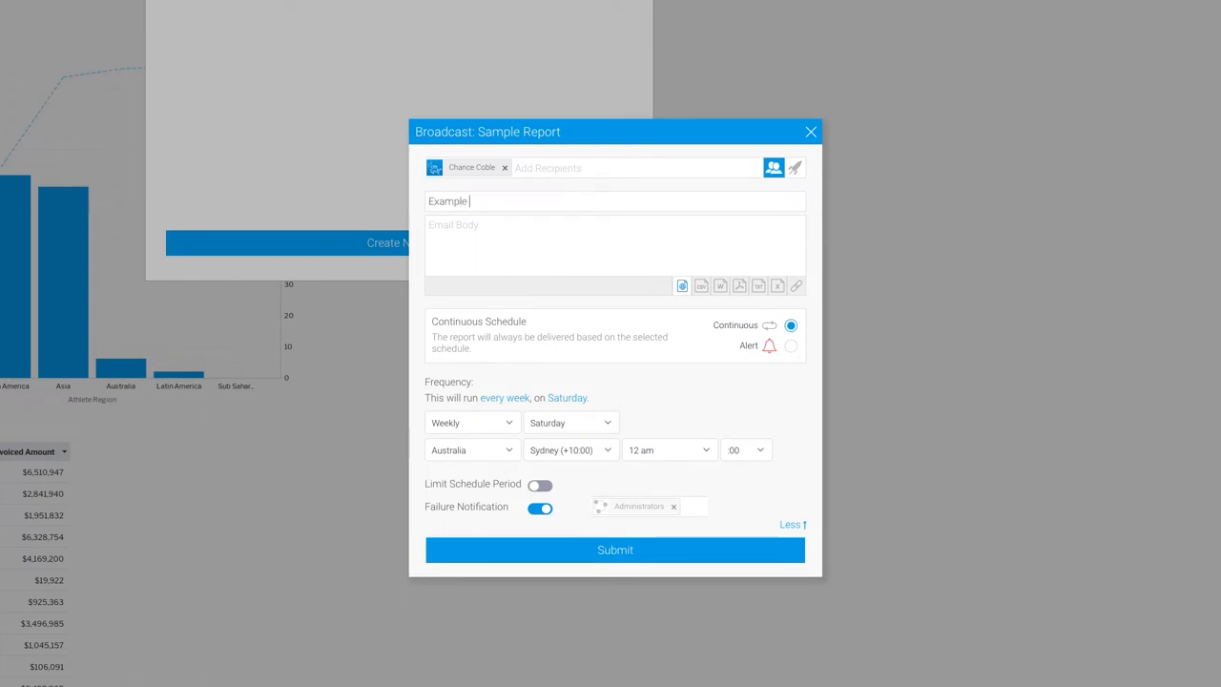
{"action": "type", "text": "Report Broadcast"}
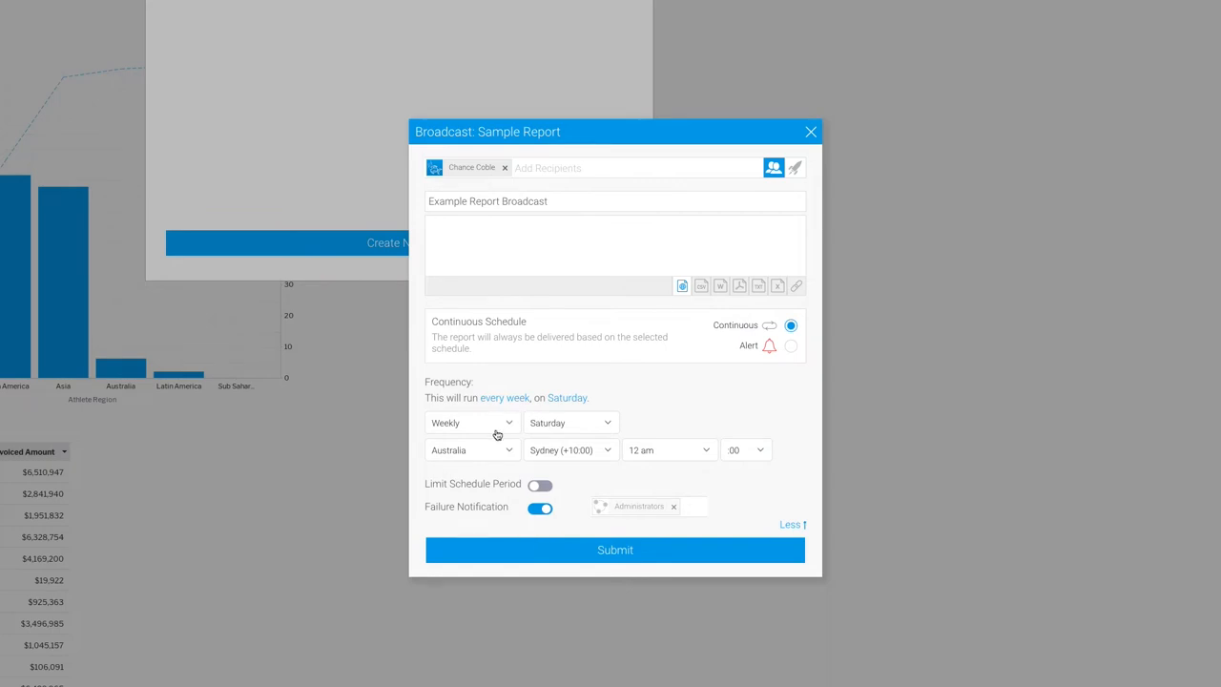
Review the frequency options and switch the broadcast from continuous to Alert delivery
{"action": "left_click", "coordinate": [471, 423]}
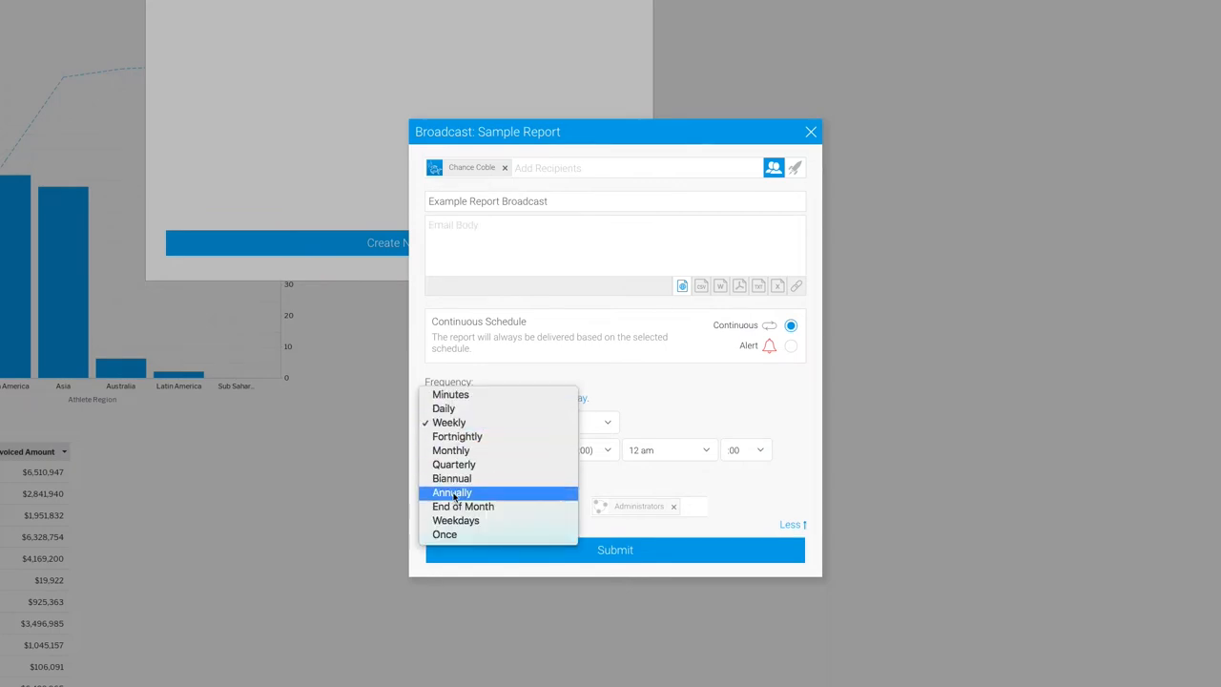
{"action": "mouse_move", "coordinate": [508, 263]}
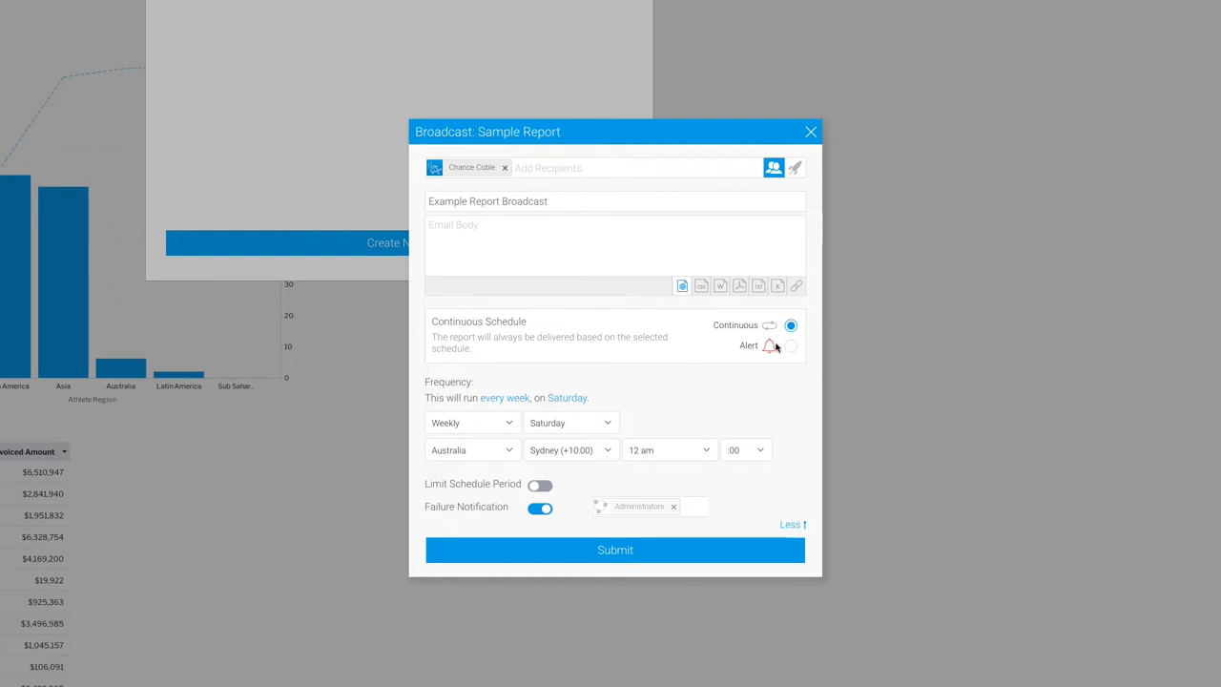
{"action": "left_click", "coordinate": [789, 345]}
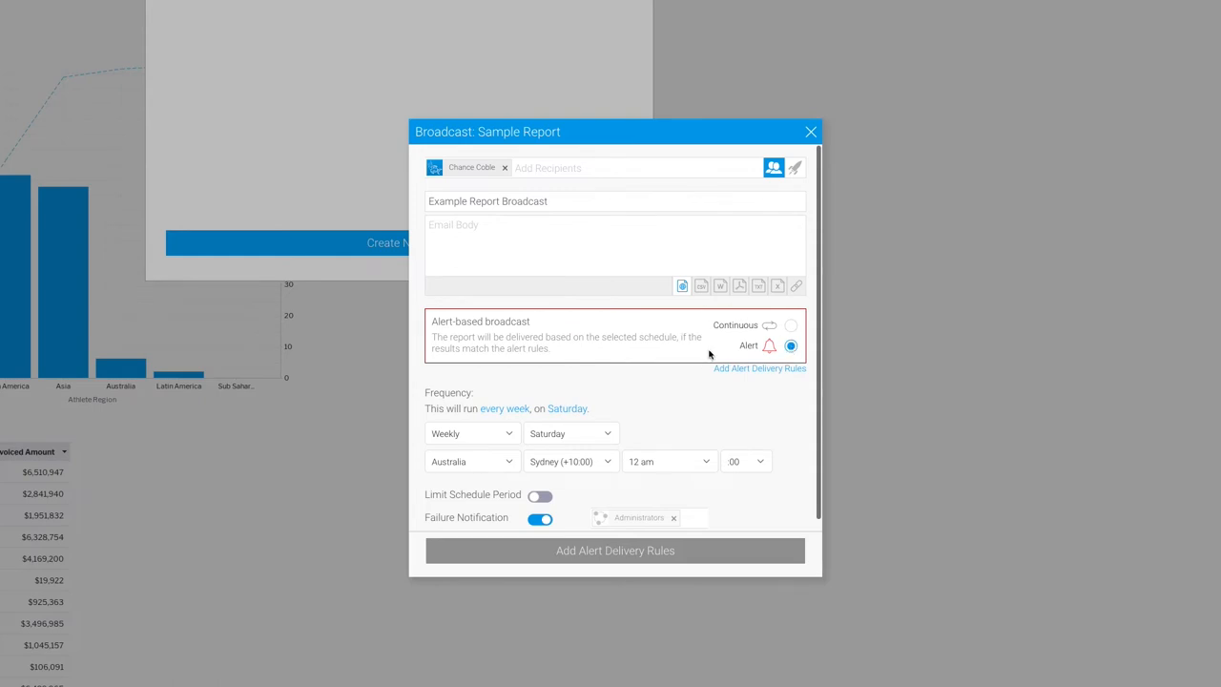
{"action": "mouse_move", "coordinate": [708, 347]}
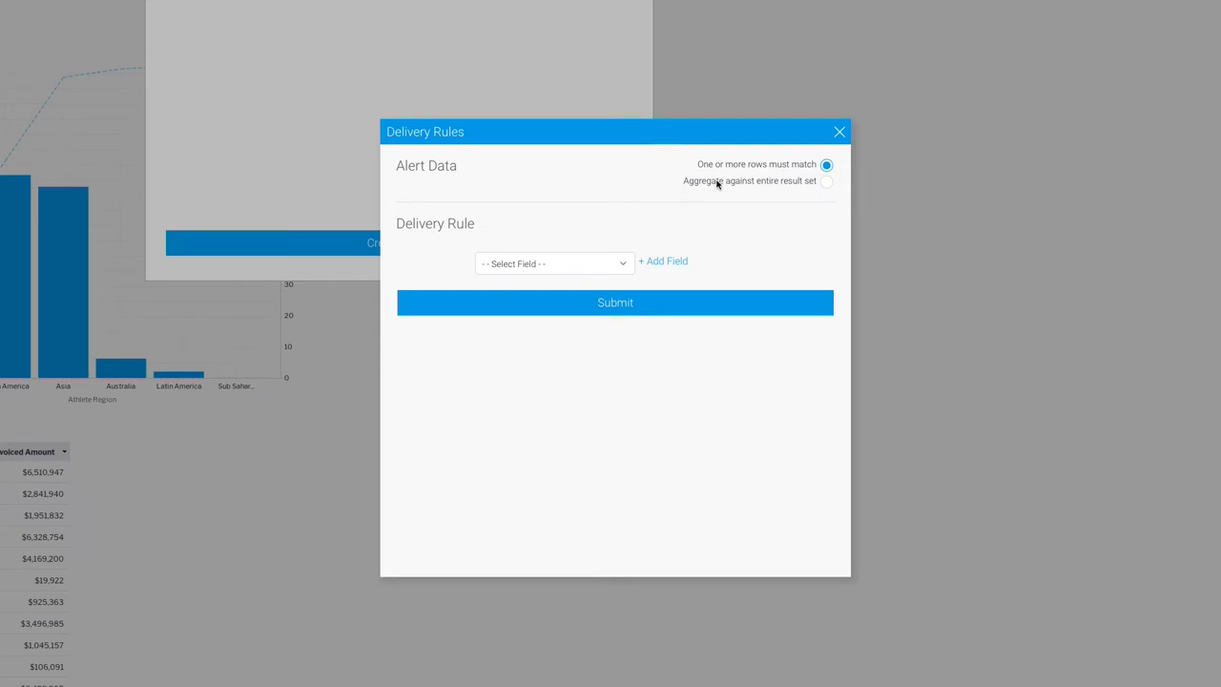
{"action": "mouse_move", "coordinate": [809, 187]}
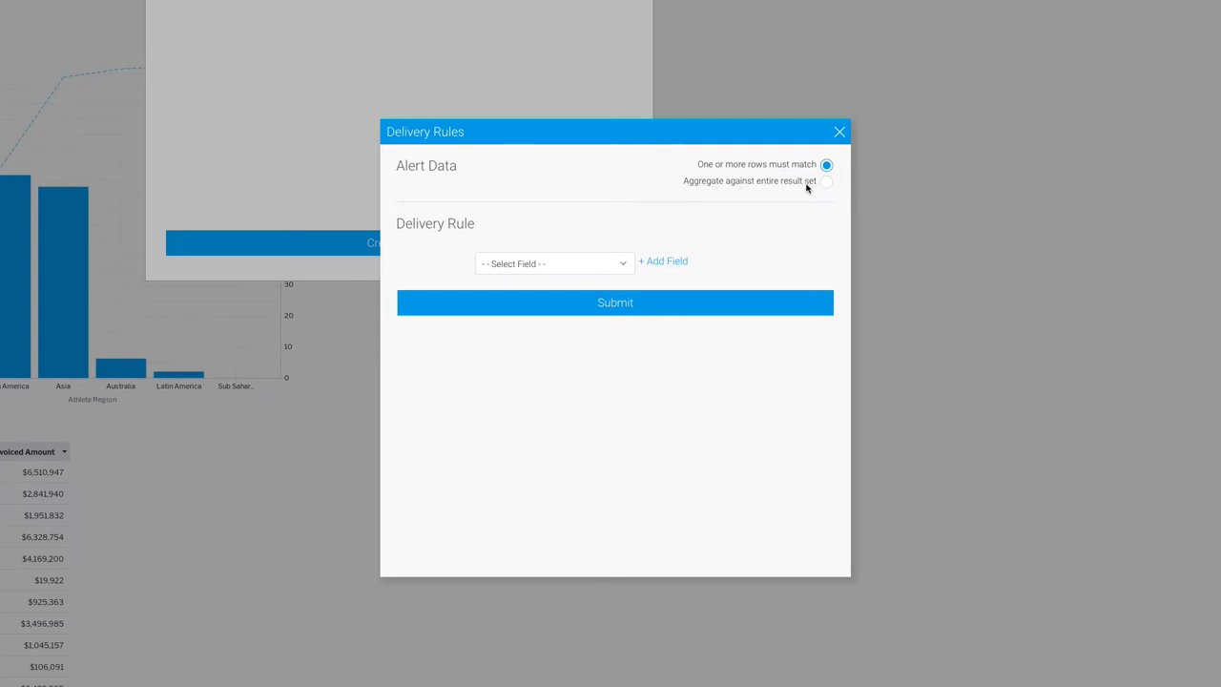
{"action": "mouse_move", "coordinate": [546, 263]}
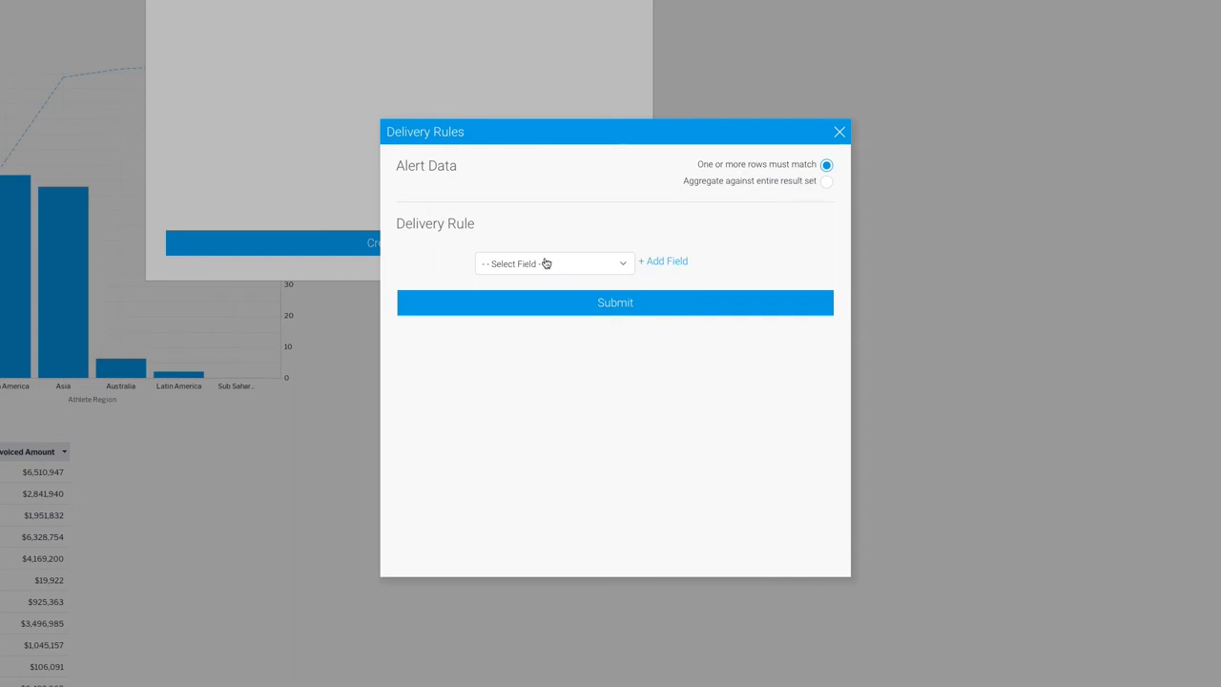
Define the alert rule: aggregated Sum Invoiced Amount greater than 60,000,000, and submit it
{"action": "left_click", "coordinate": [553, 263]}
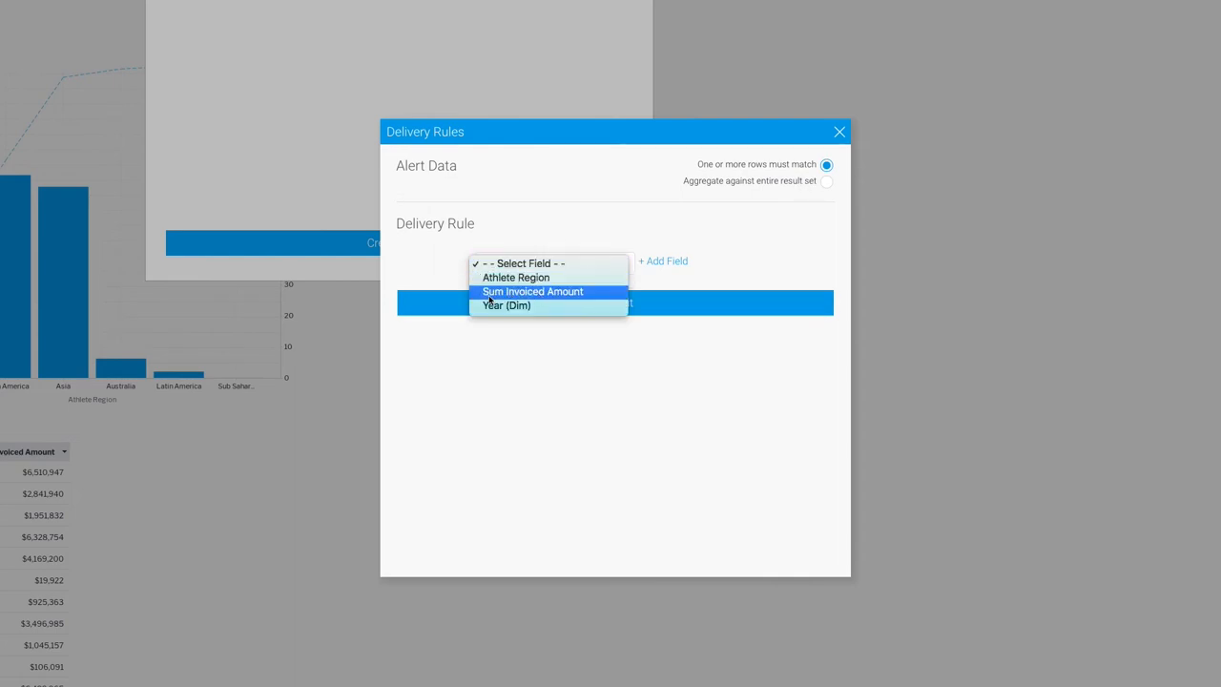
{"action": "left_click", "coordinate": [532, 290]}
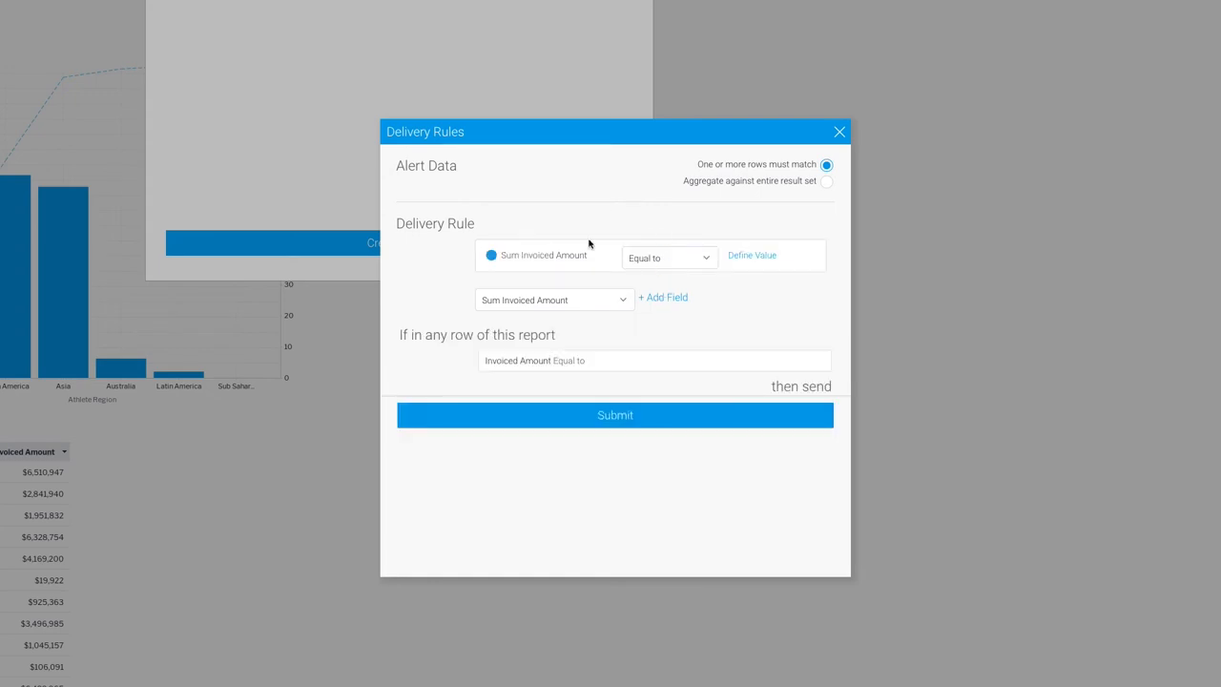
{"action": "left_click", "coordinate": [668, 258]}
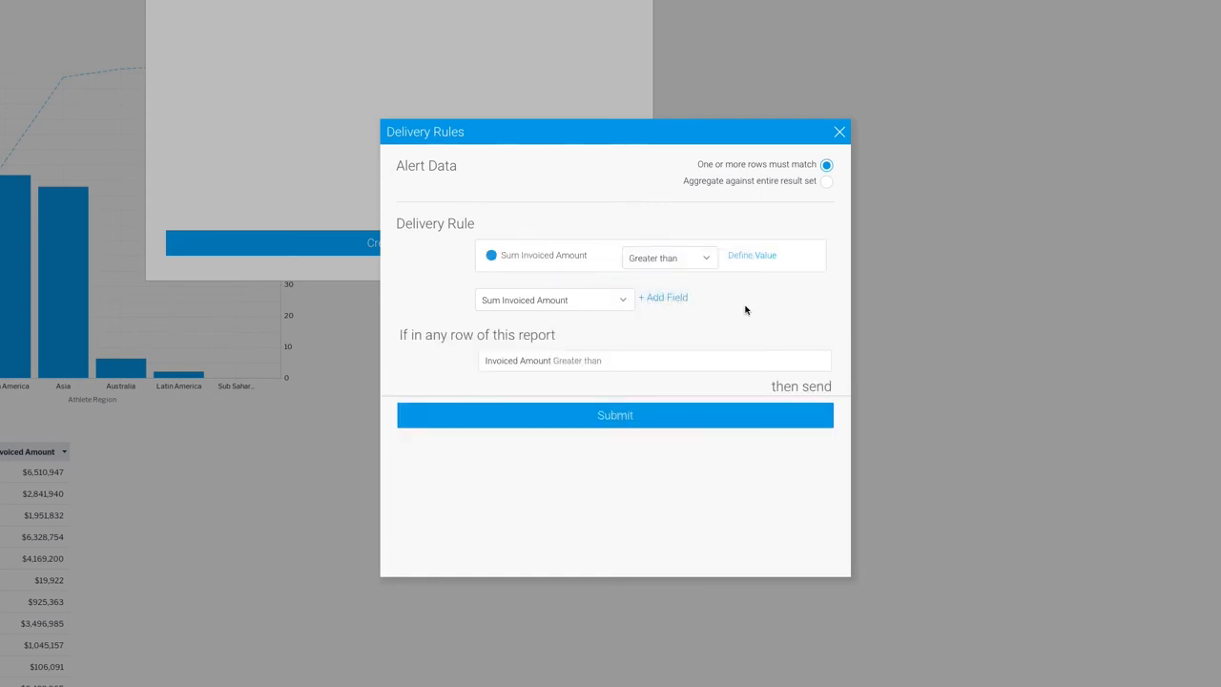
{"action": "left_click", "coordinate": [752, 255]}
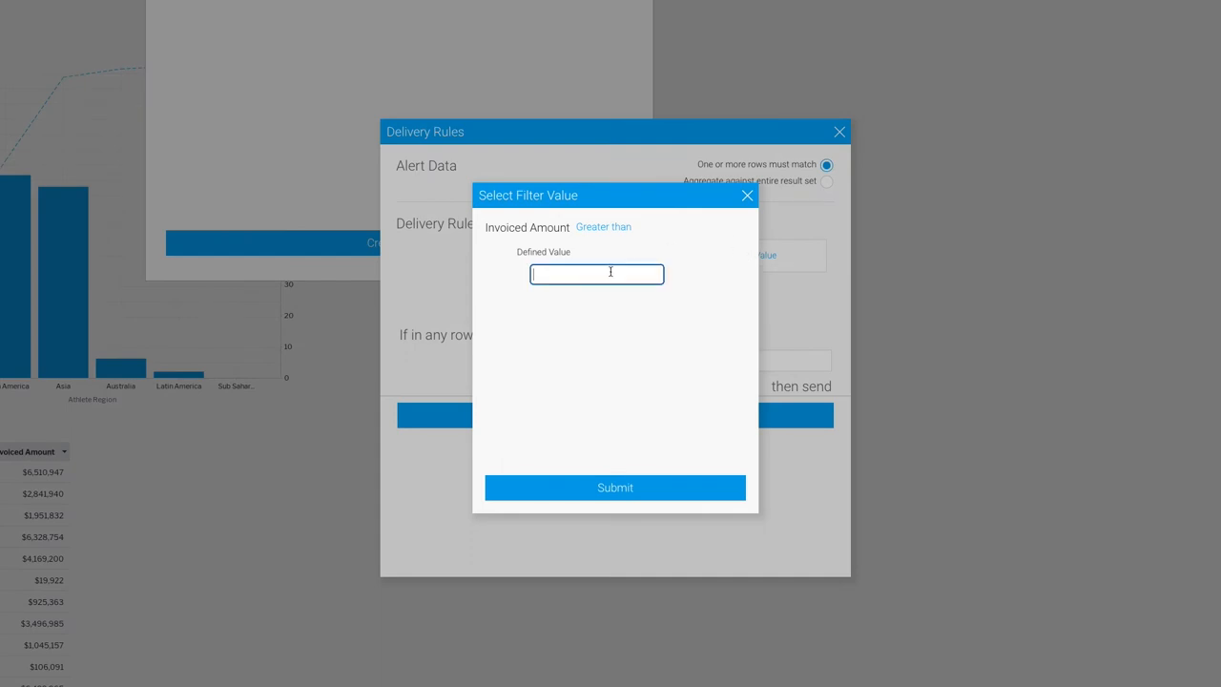
{"action": "type", "text": "6000"}
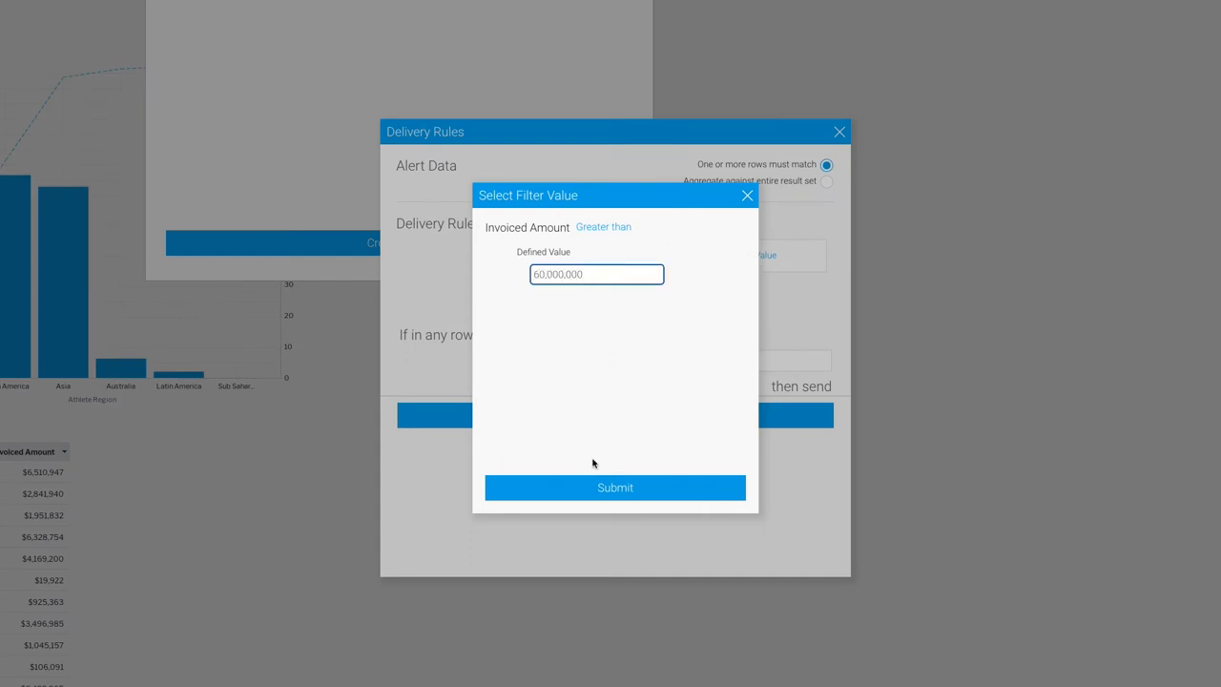
{"action": "left_click", "coordinate": [615, 489]}
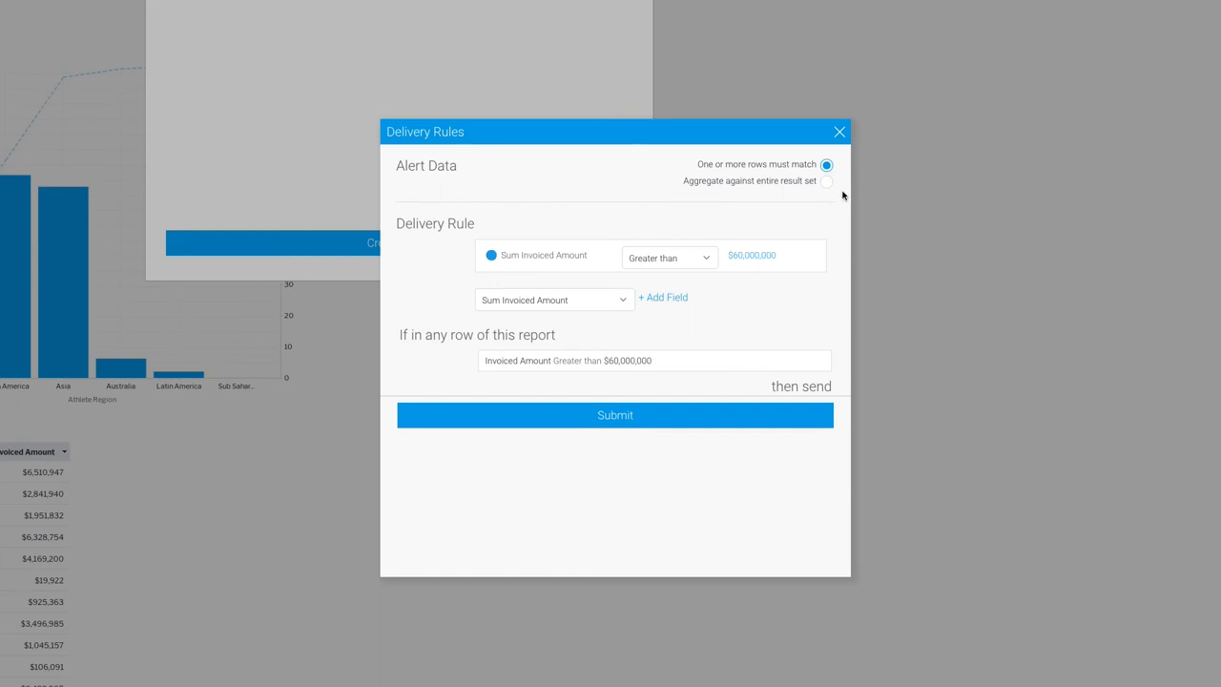
{"action": "left_click", "coordinate": [826, 181]}
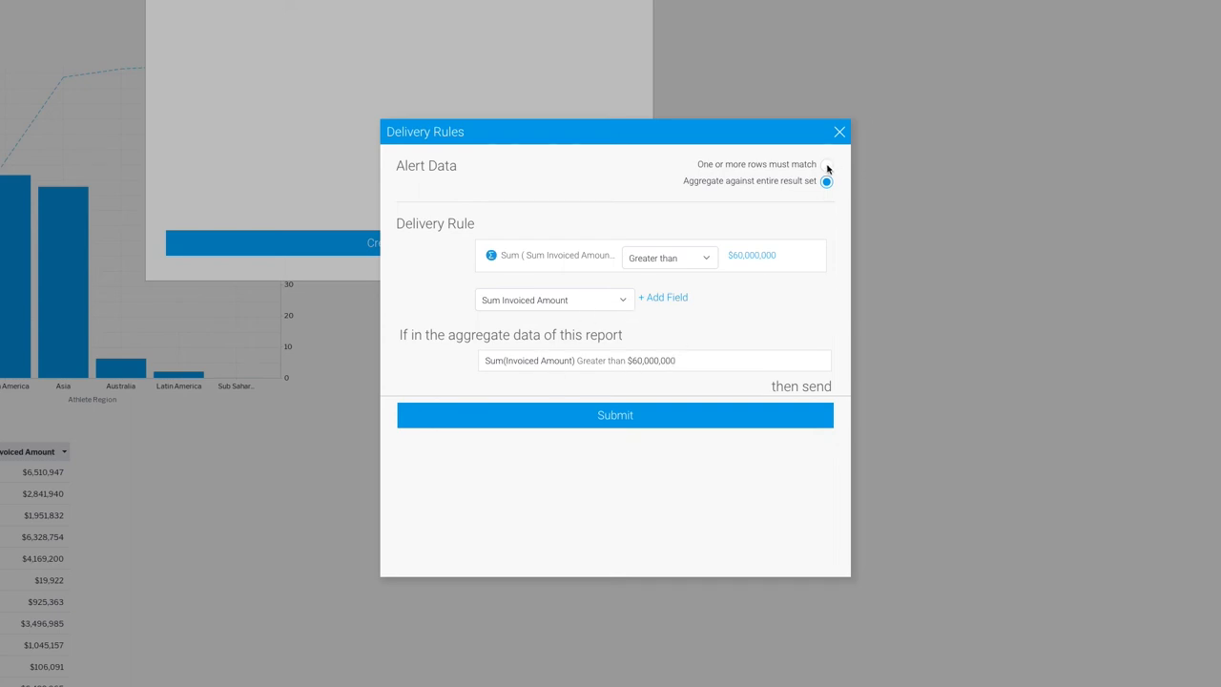
{"action": "left_click", "coordinate": [615, 415]}
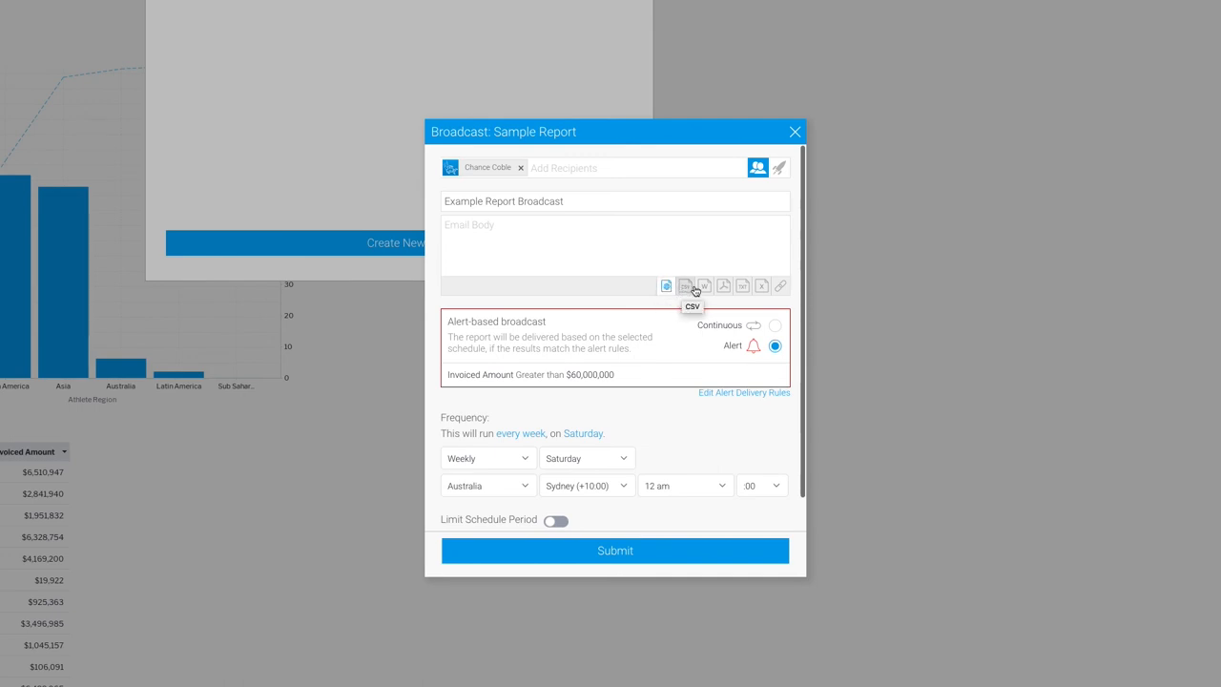
{"action": "mouse_move", "coordinate": [702, 286]}
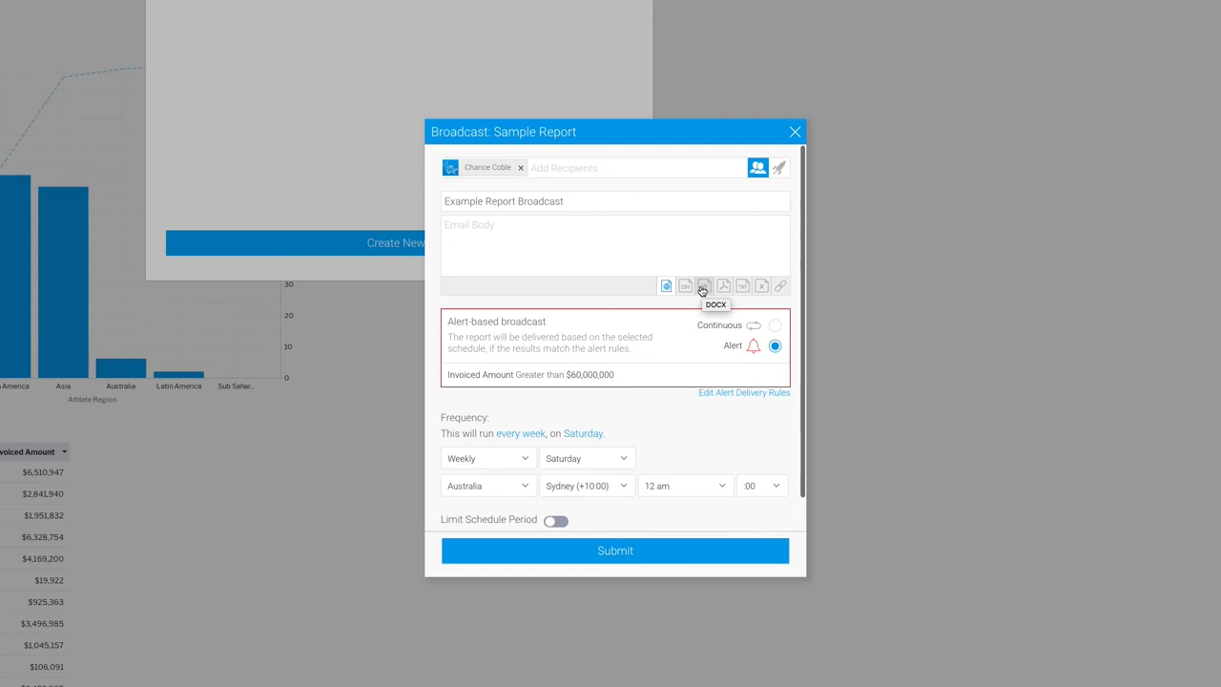
{"action": "mouse_move", "coordinate": [723, 286]}
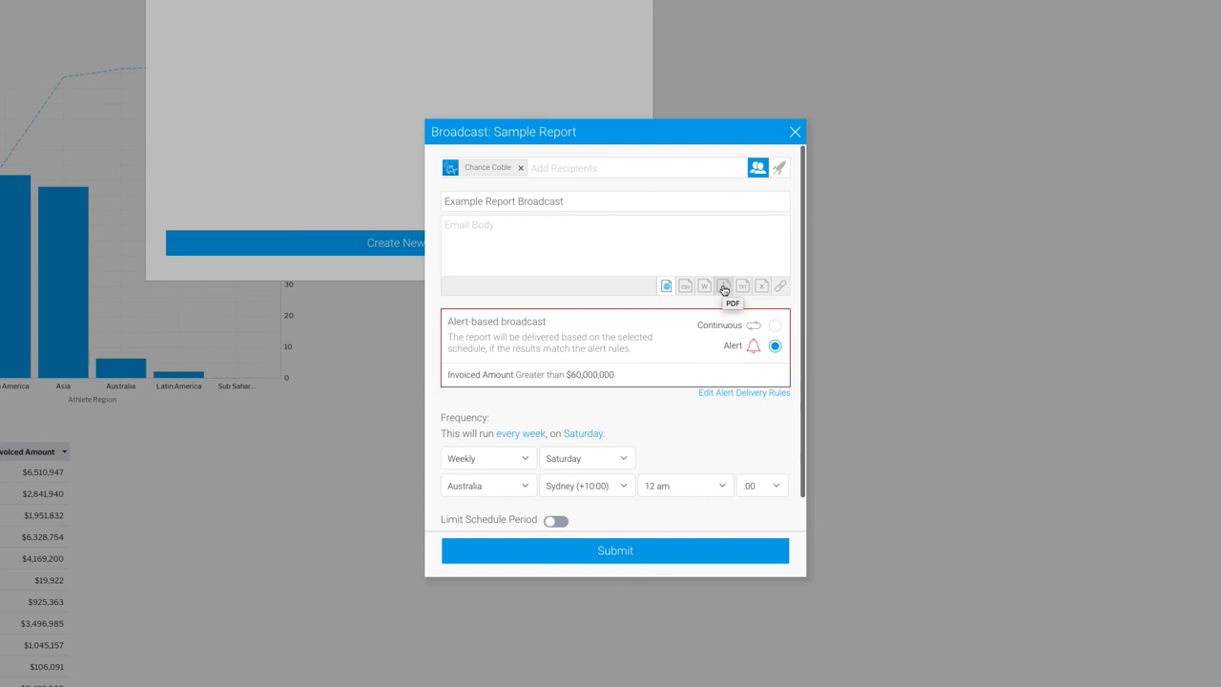
{"action": "mouse_move", "coordinate": [781, 287]}
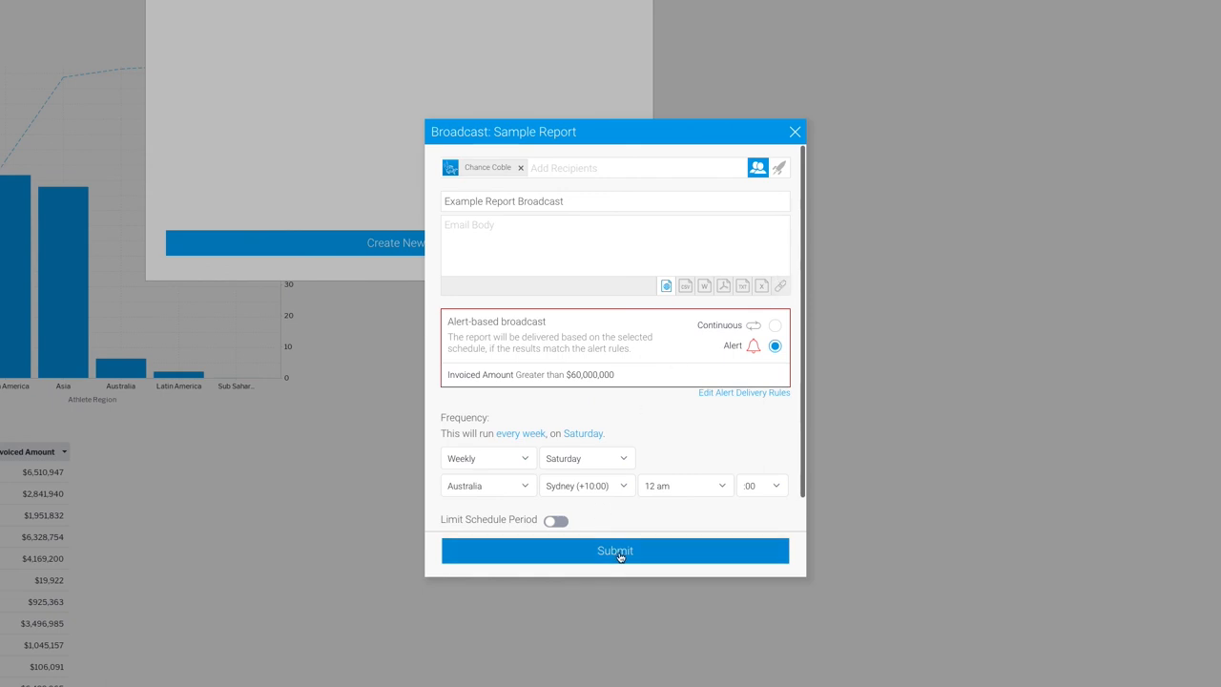
Submit the broadcast so Example Report Broadcast is saved to the schedule list
{"action": "left_click", "coordinate": [615, 549]}
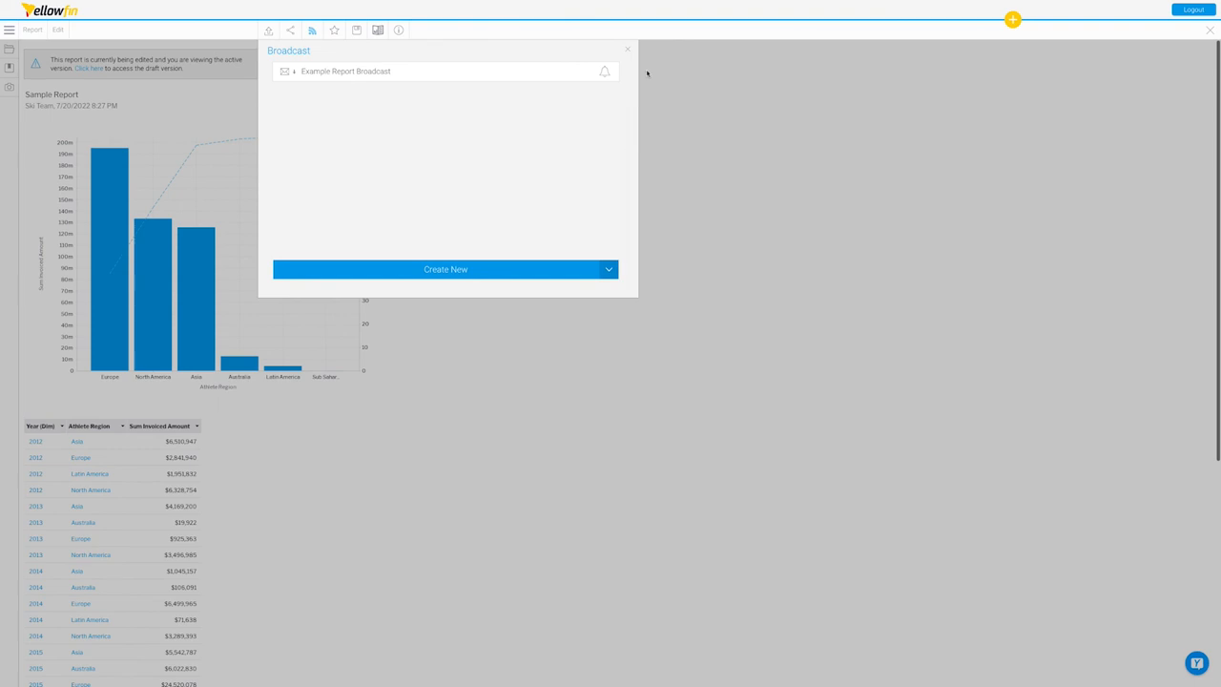